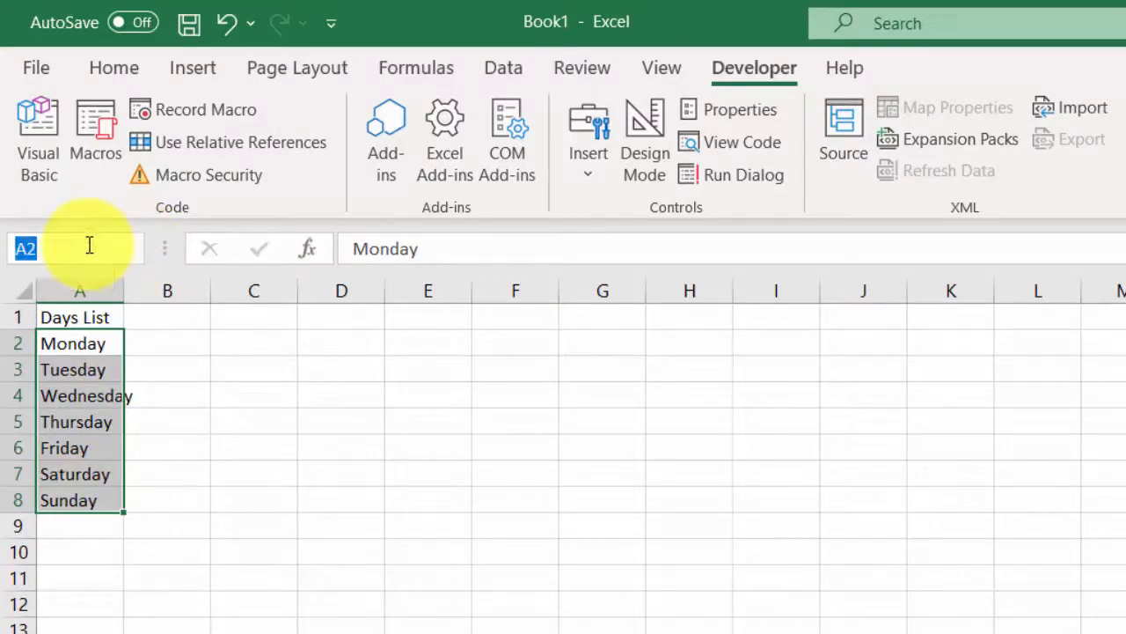
# - Name the Monday–Sunday weekday cells as the range DaysList
pyautogui.write('DaysList')
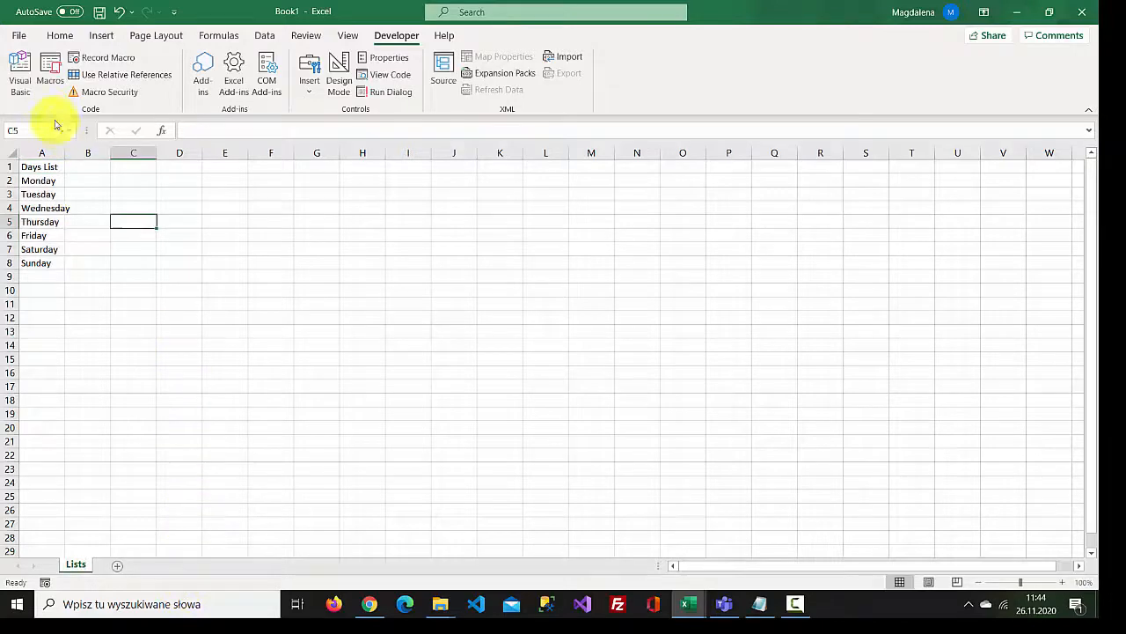
# - Insert a new UserForm into the workbook's VBA project
pyautogui.click(20, 70)
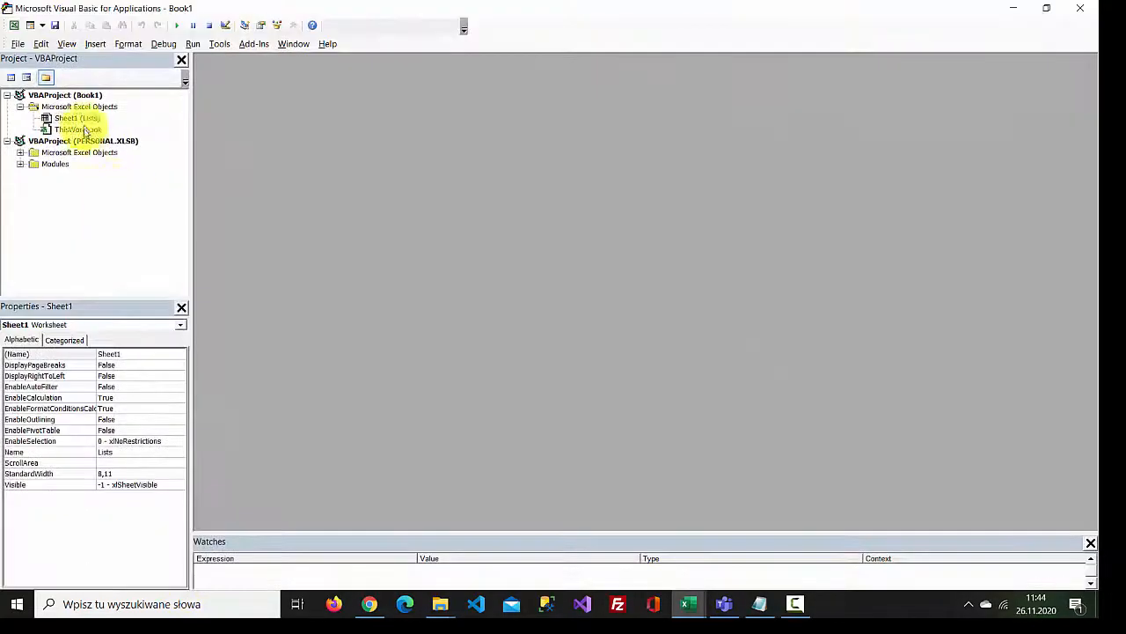
pyautogui.rightClick(65, 96)
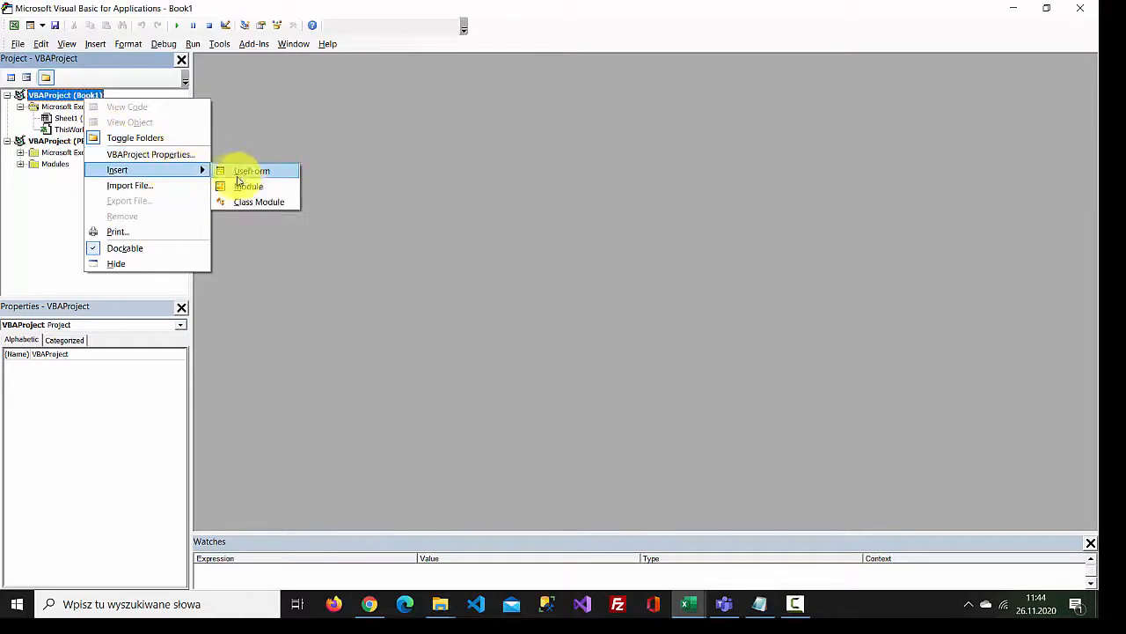
pyautogui.click(251, 170)
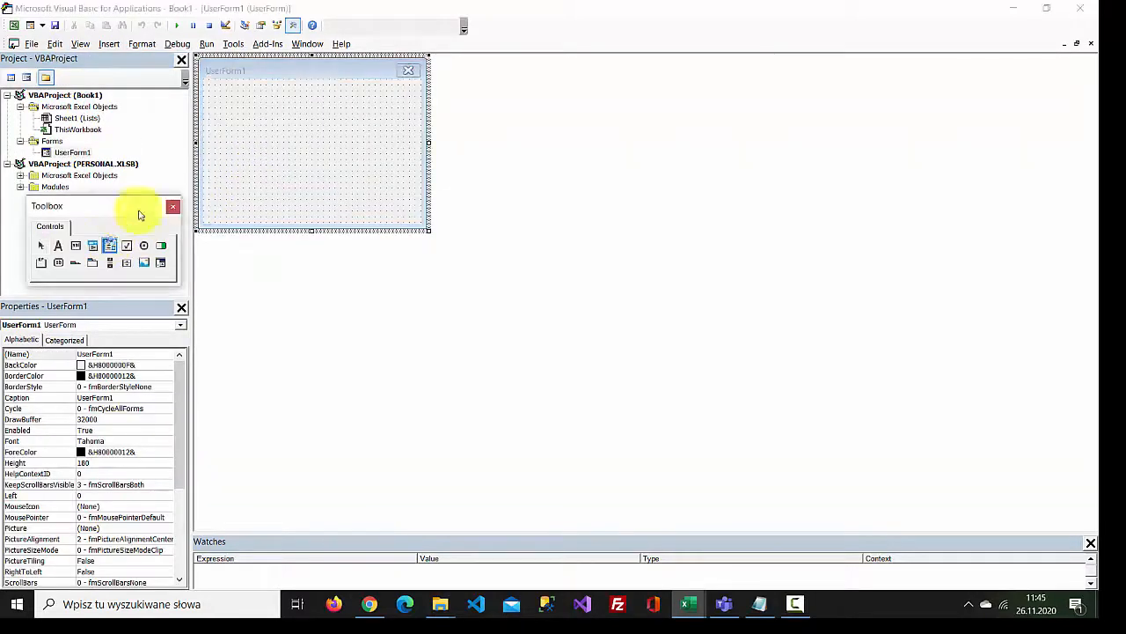
# - Draw two list boxes on the form with two command buttons placed between them
pyautogui.moveTo(210, 116); pyautogui.dragTo(273, 169)
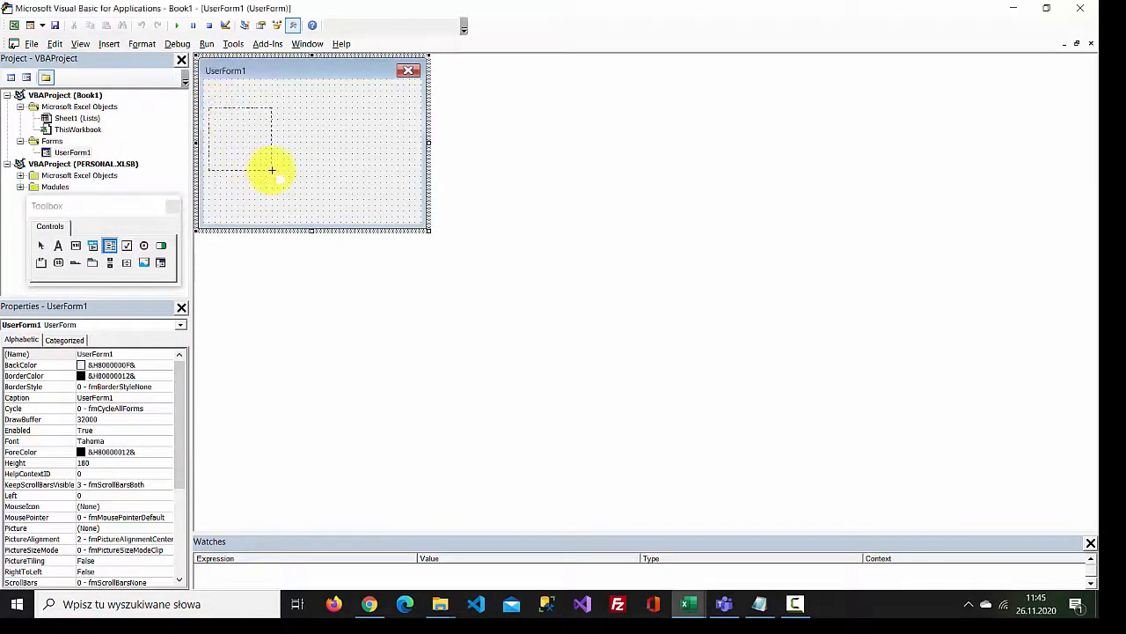
pyautogui.moveTo(206, 106); pyautogui.dragTo(275, 172)
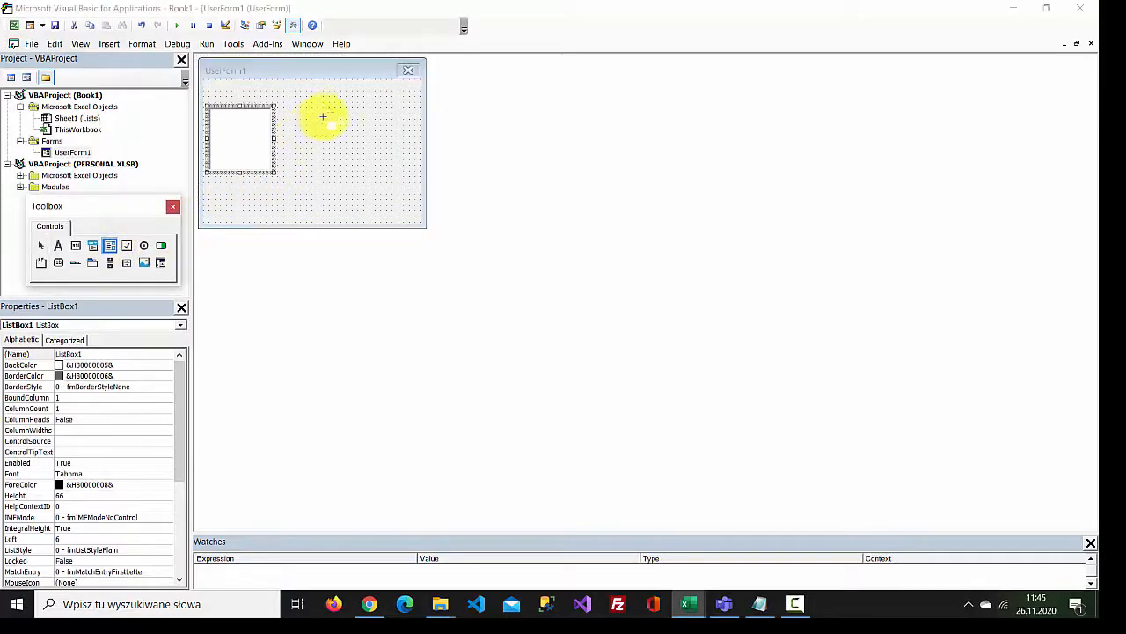
pyautogui.moveTo(324, 116); pyautogui.dragTo(402, 178)
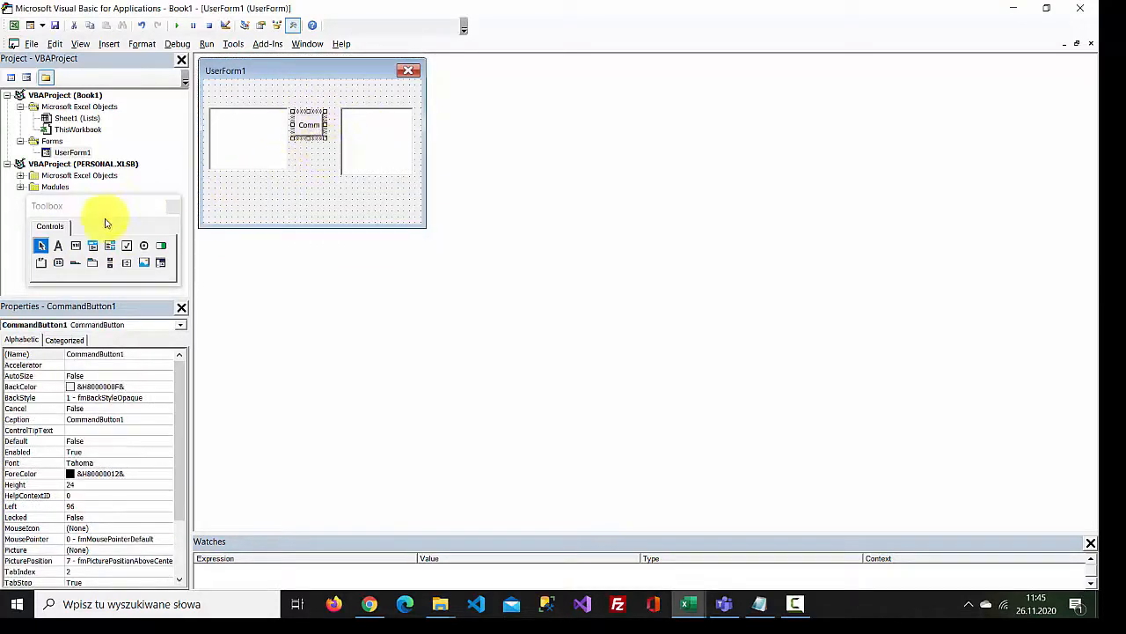
pyautogui.moveTo(74, 262)
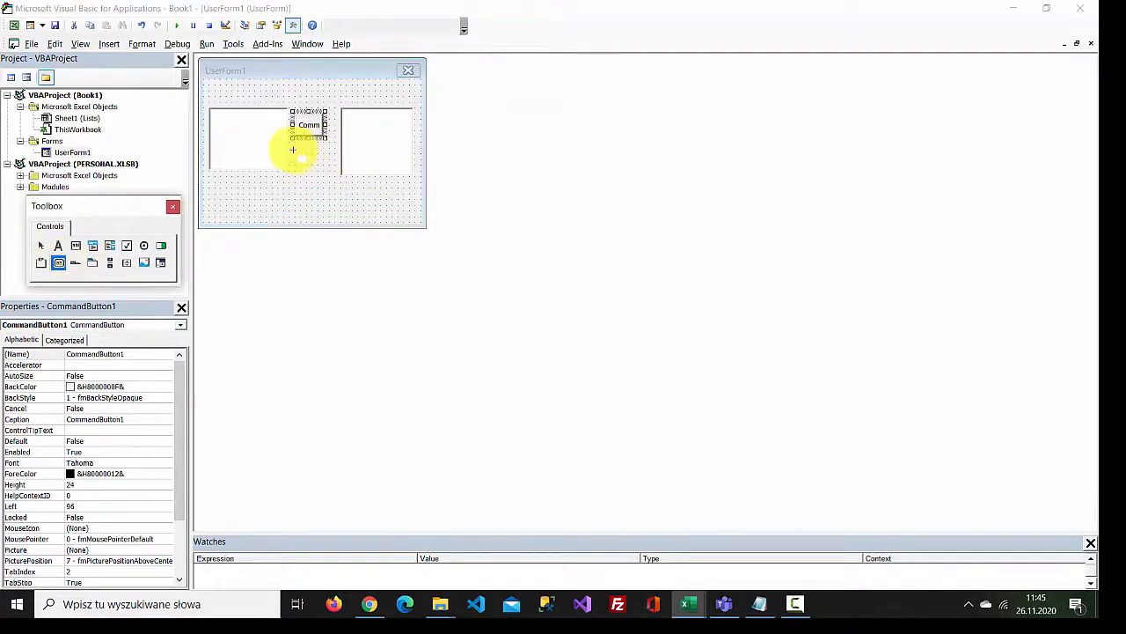
pyautogui.moveTo(291, 144); pyautogui.dragTo(325, 176)
pyautogui.write('cbMove')
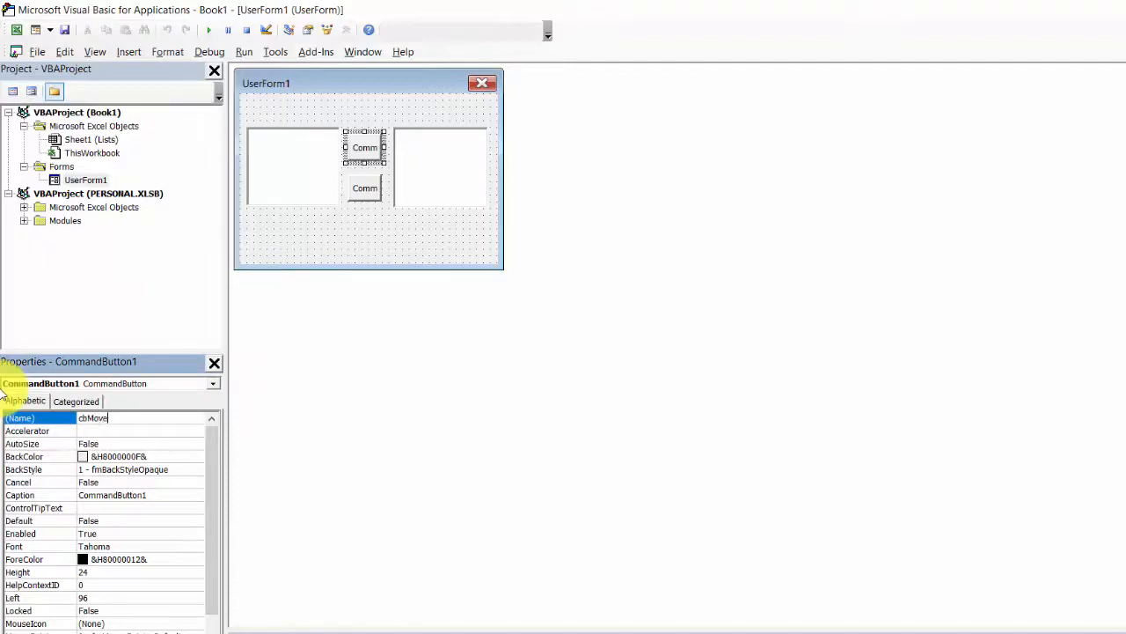
# - Rename the buttons cbMoveRight and cbMoveLeft and caption the second one '<'
pyautogui.write('R')
pyautogui.write('cbMove')
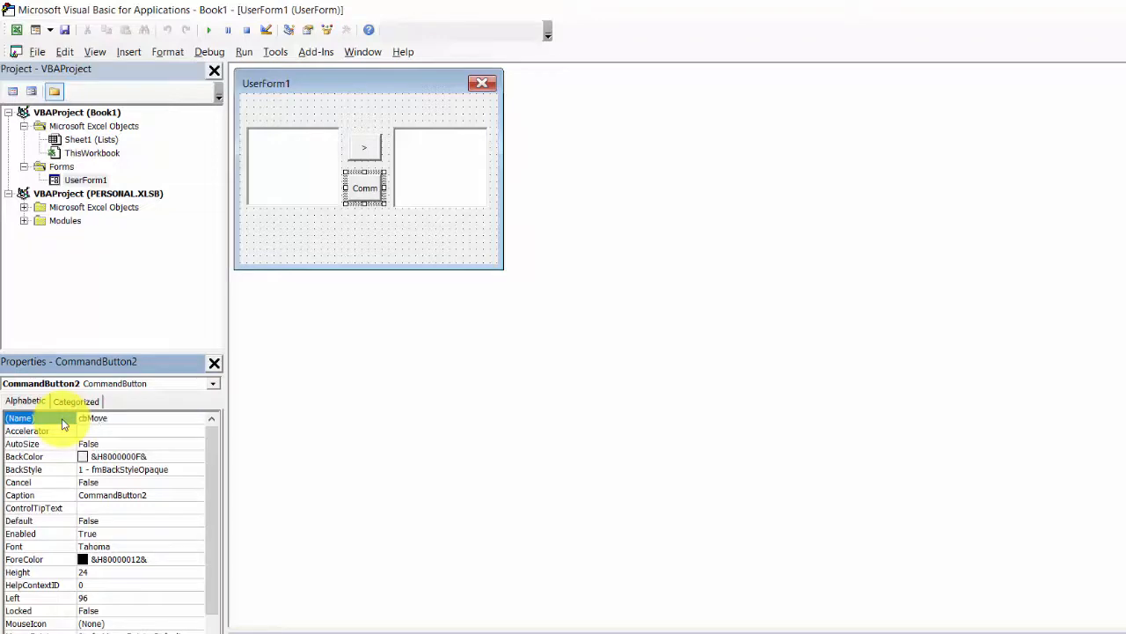
pyautogui.write('Left')
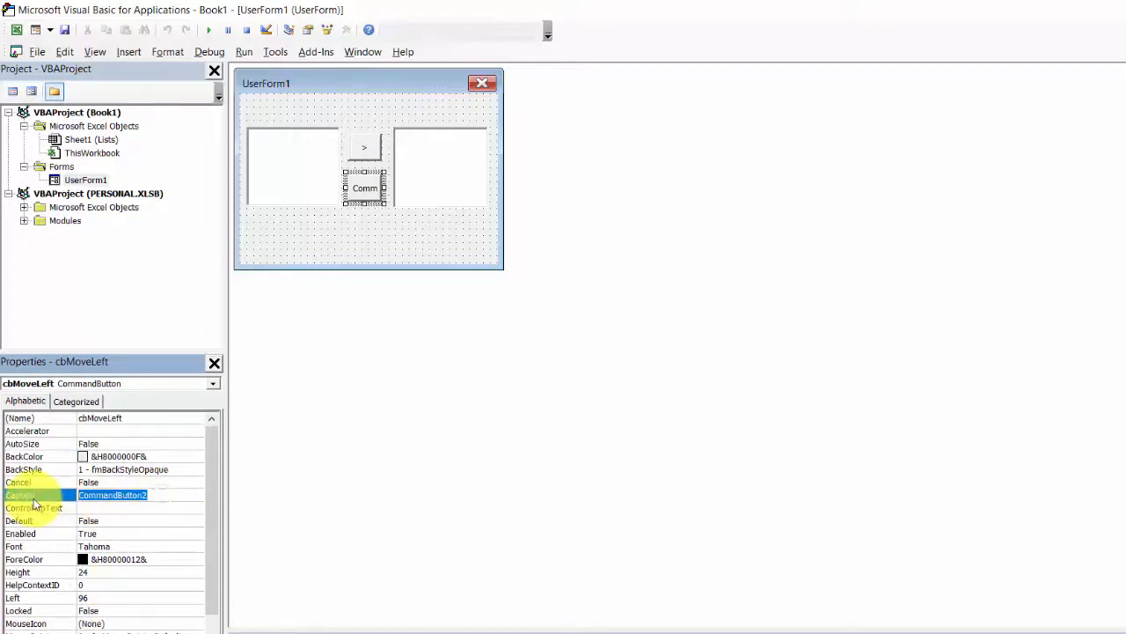
pyautogui.write('<')
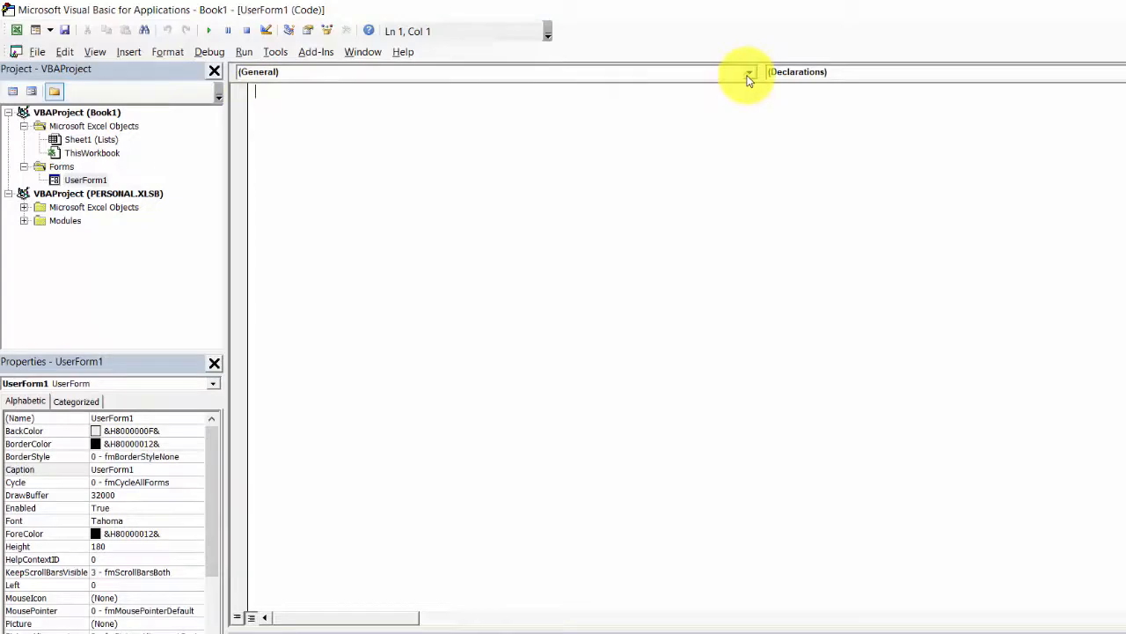
# - Write a UserForm_Activate procedure loading ListBox1 from the DaysList range on the Lists sheet
pyautogui.click(736, 71)
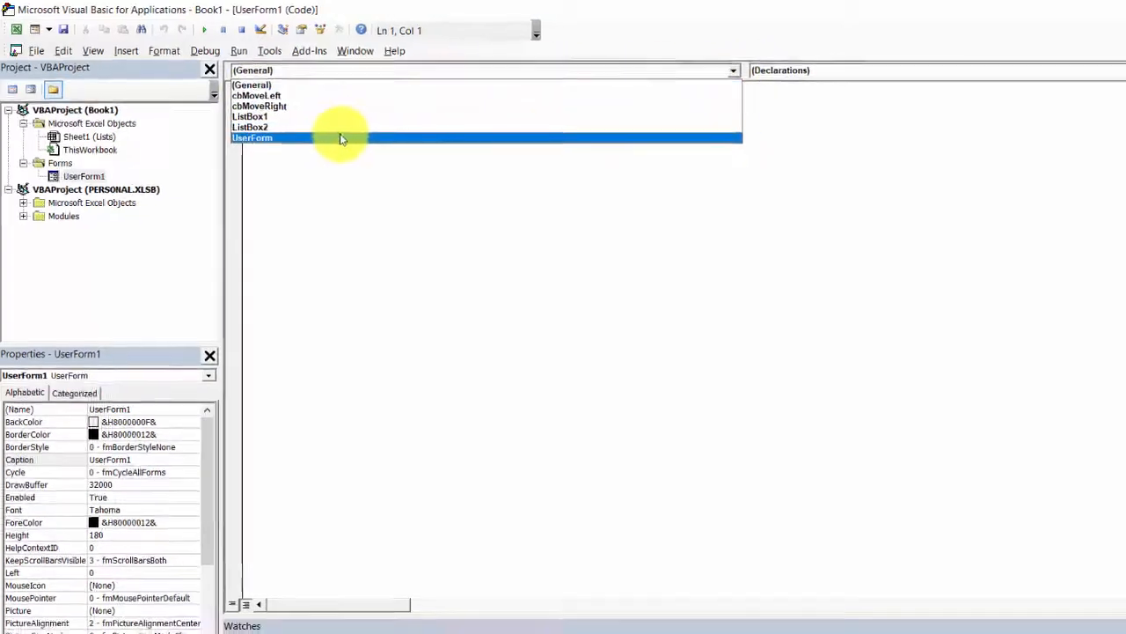
pyautogui.click(253, 137)
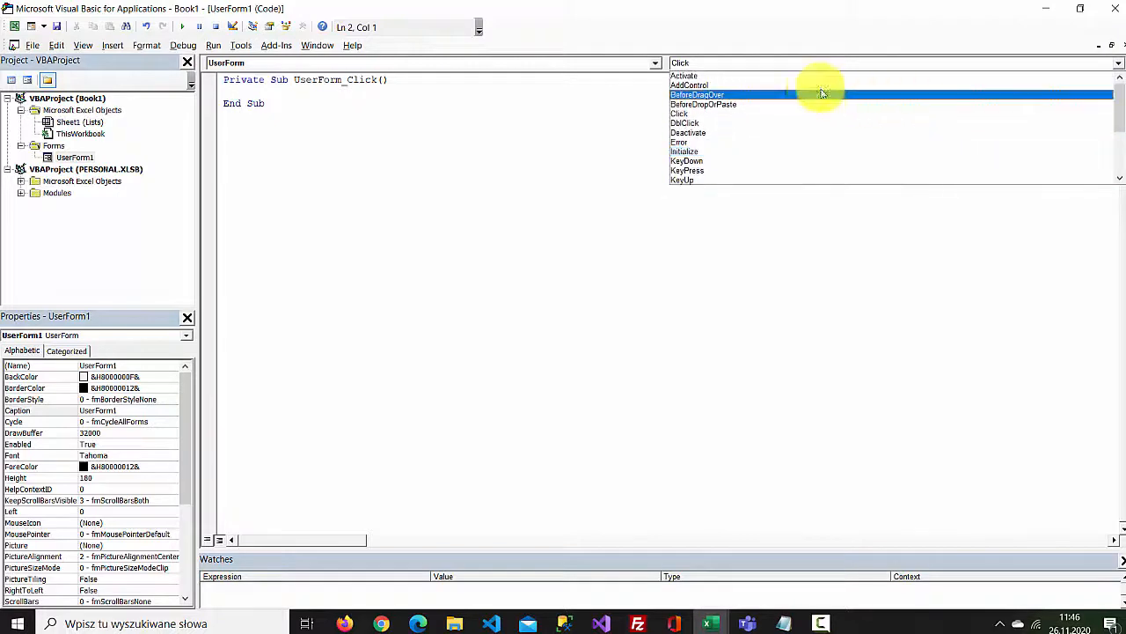
pyautogui.click(687, 74)
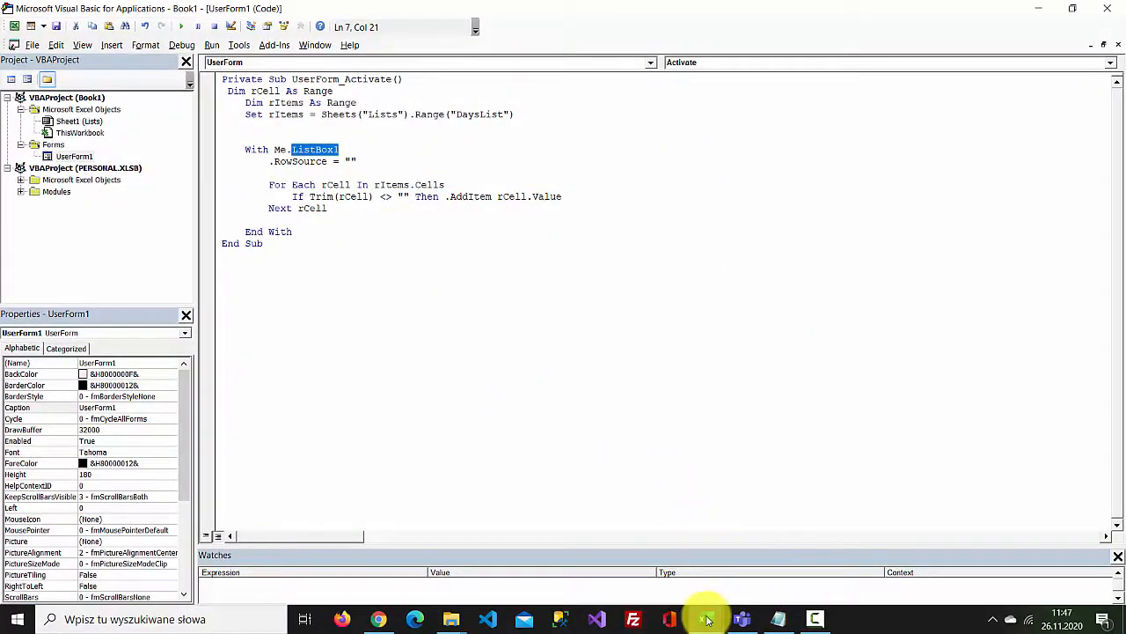
pyautogui.click(708, 620)
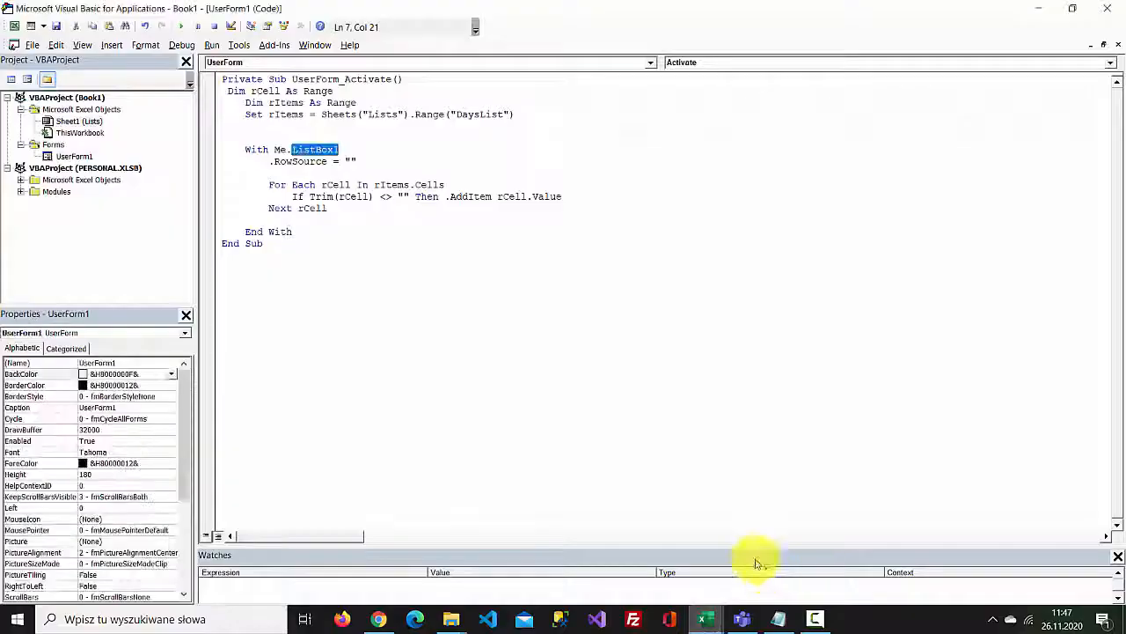
pyautogui.click(275, 246)
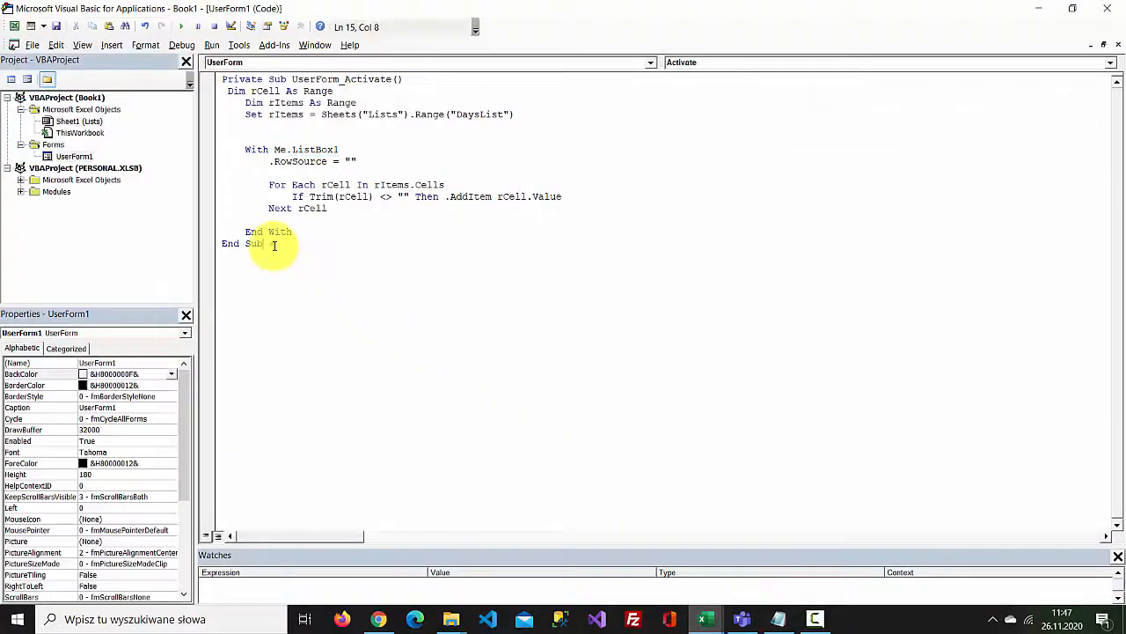
pyautogui.click(74, 154)
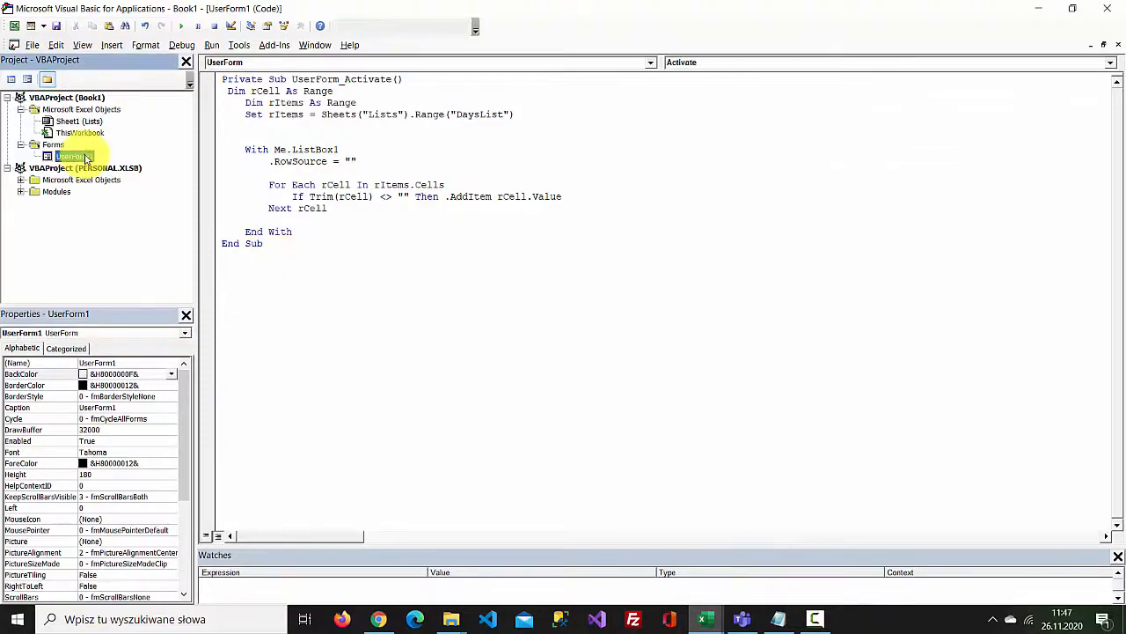
# - Add cbMoveRight_Click moving ListBox1's chosen day into ListBox2, then view the form layout
pyautogui.doubleClick(70, 155)
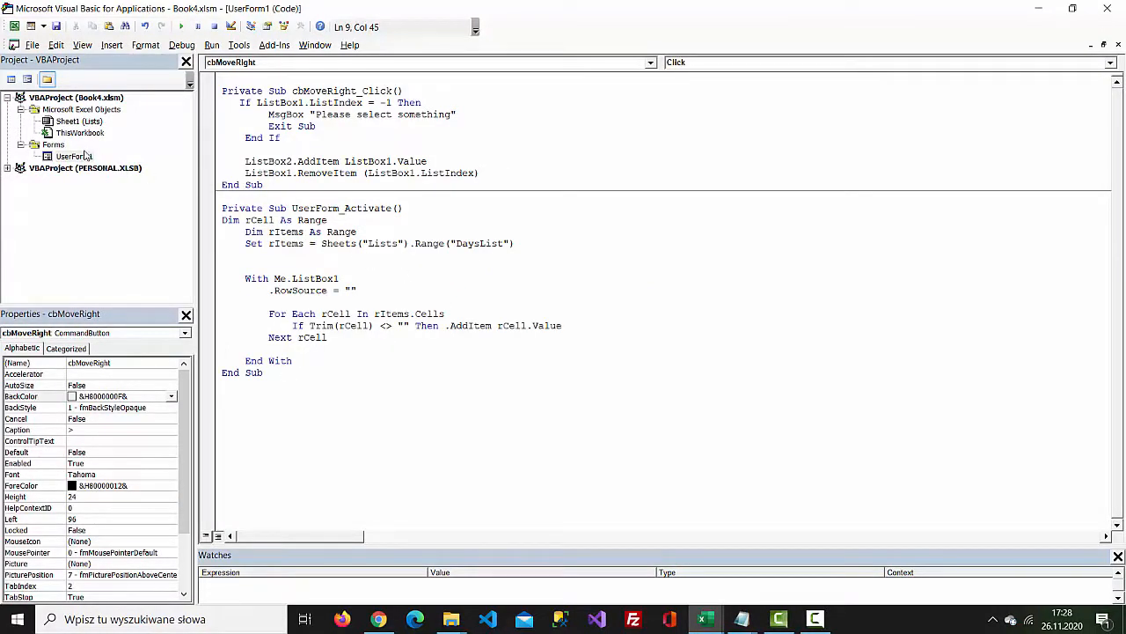
pyautogui.doubleClick(73, 155)
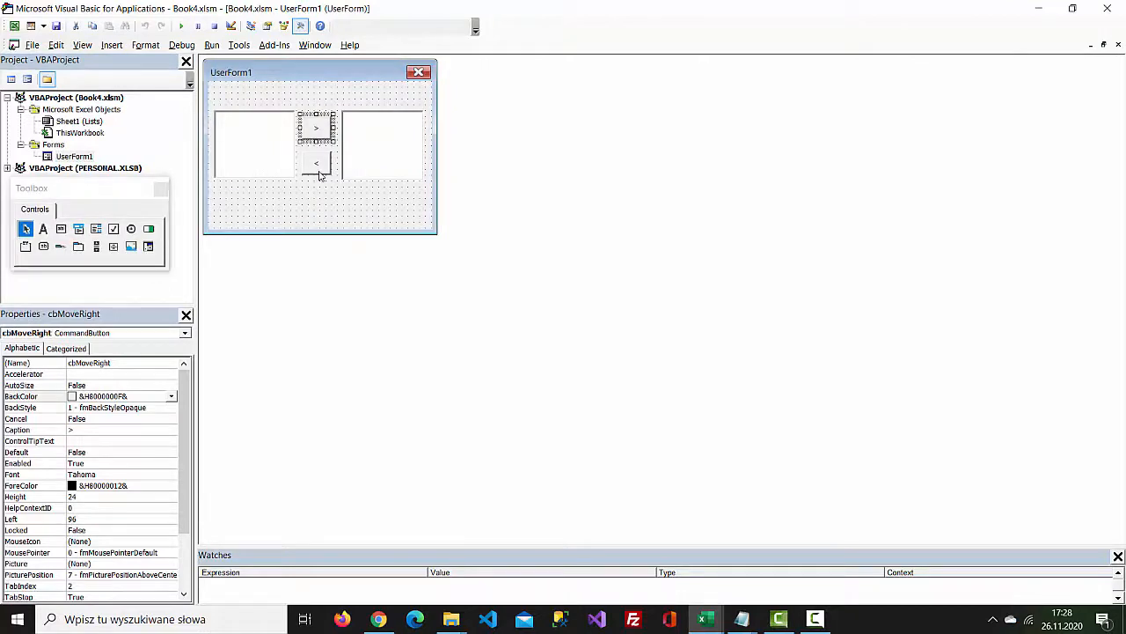
pyautogui.doubleClick(316, 164)
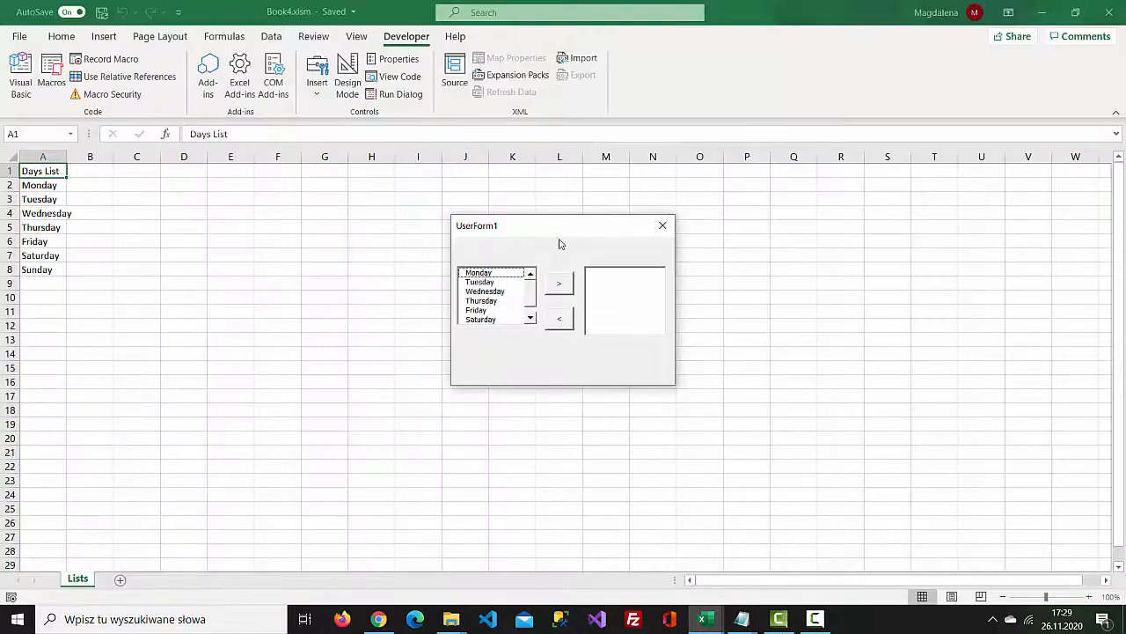
# - Move Monday, another day and Saturday from the first list into the second
pyautogui.click(560, 284)
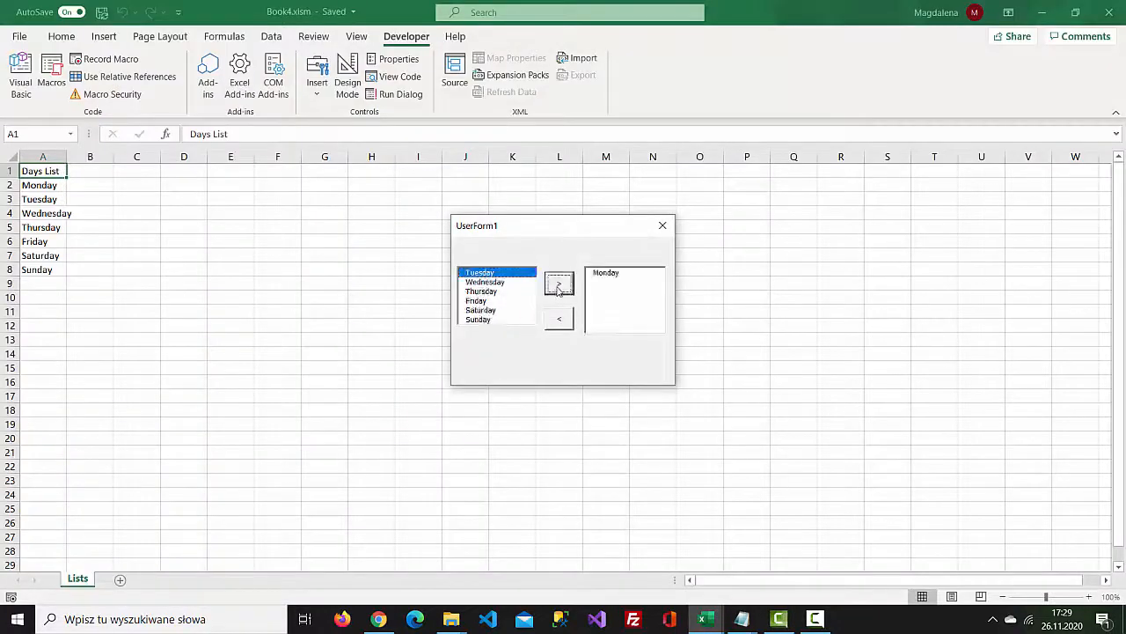
pyautogui.click(560, 283)
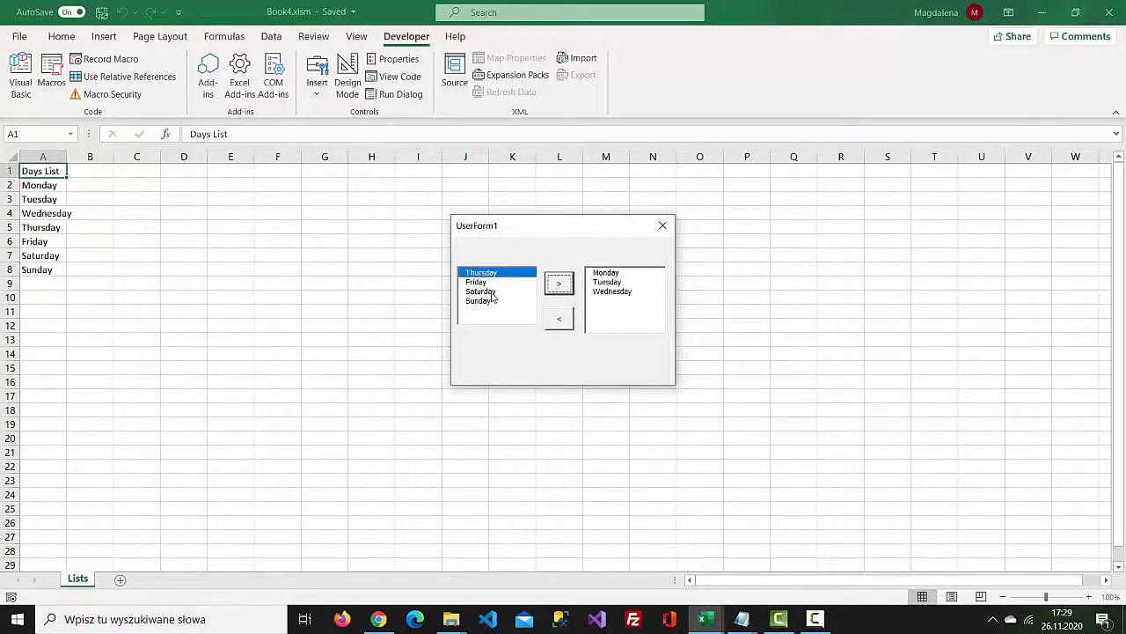
pyautogui.click(560, 281)
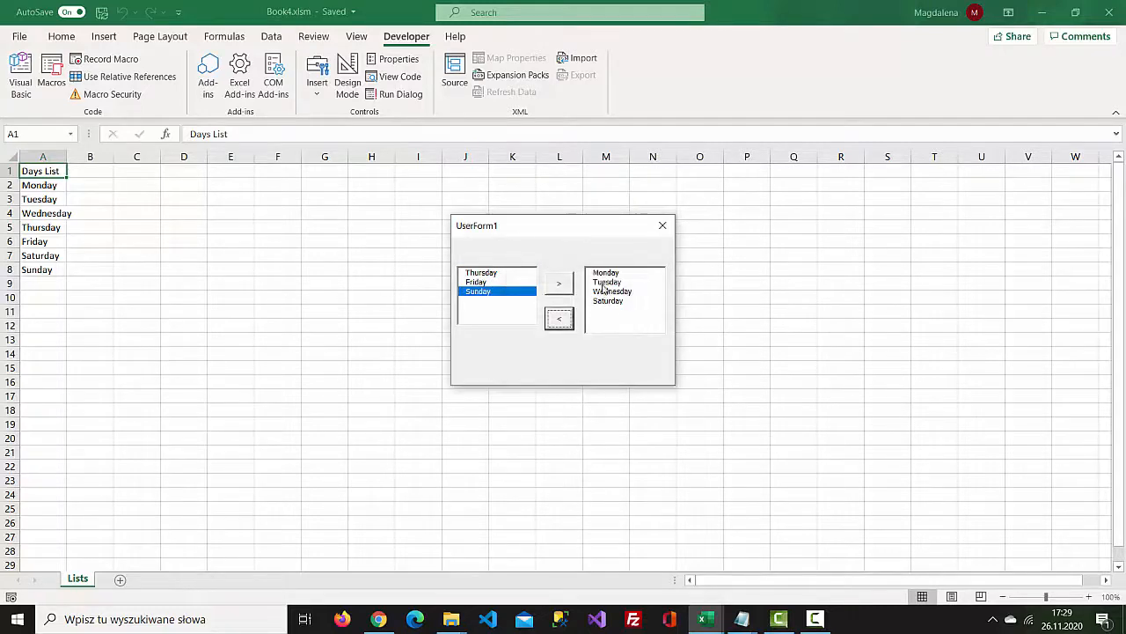
# - Send the moved days back until the second list is empty again
pyautogui.click(559, 318)
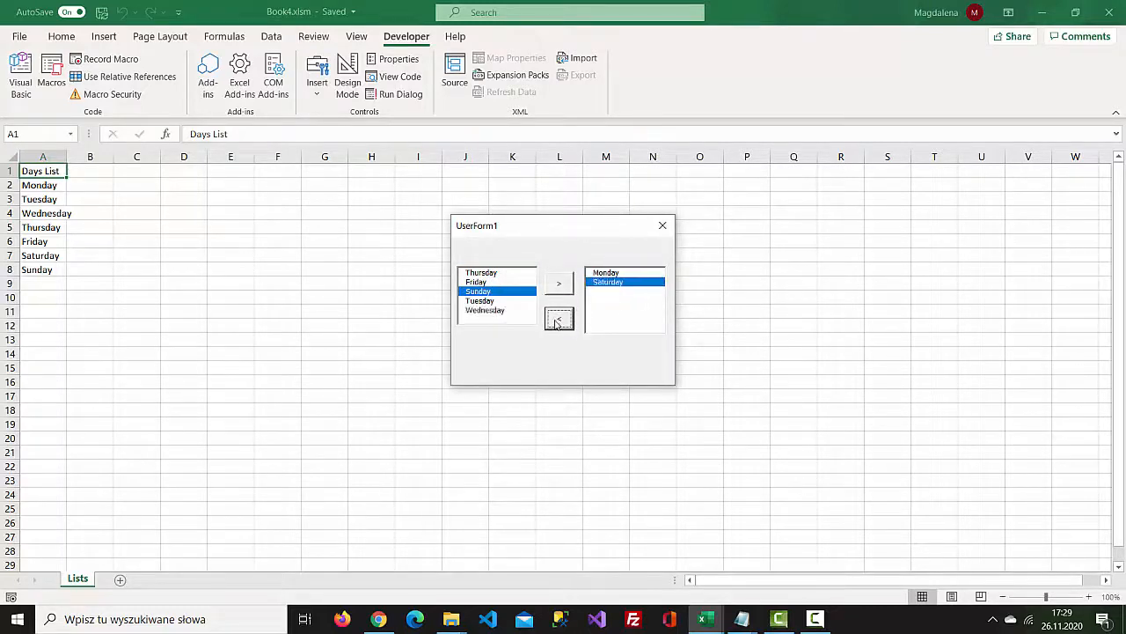
pyautogui.click(559, 316)
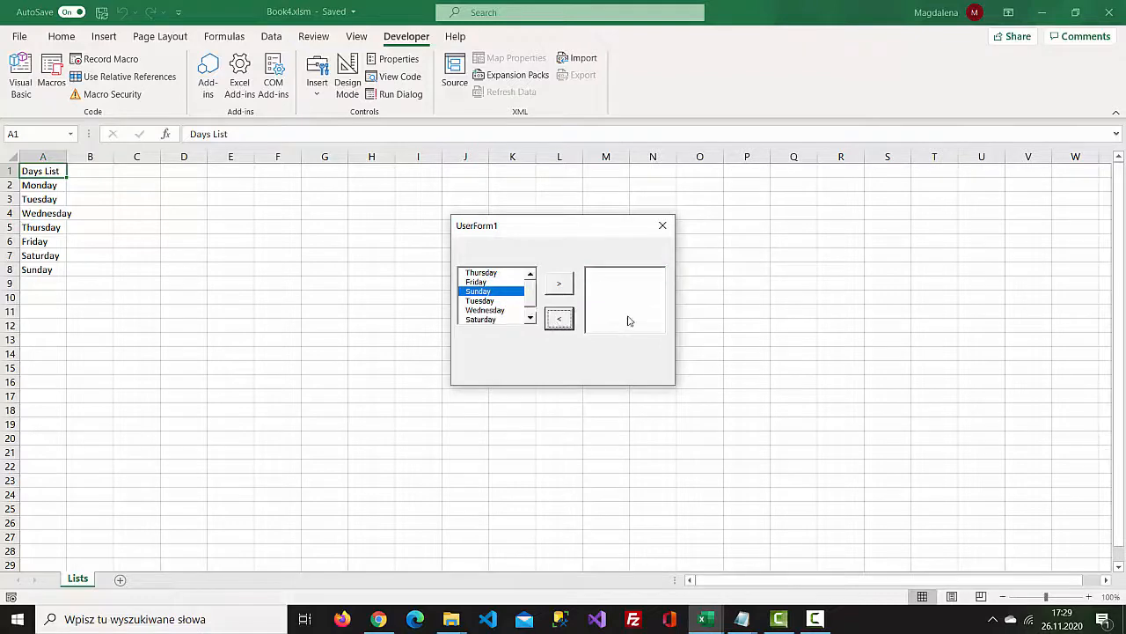